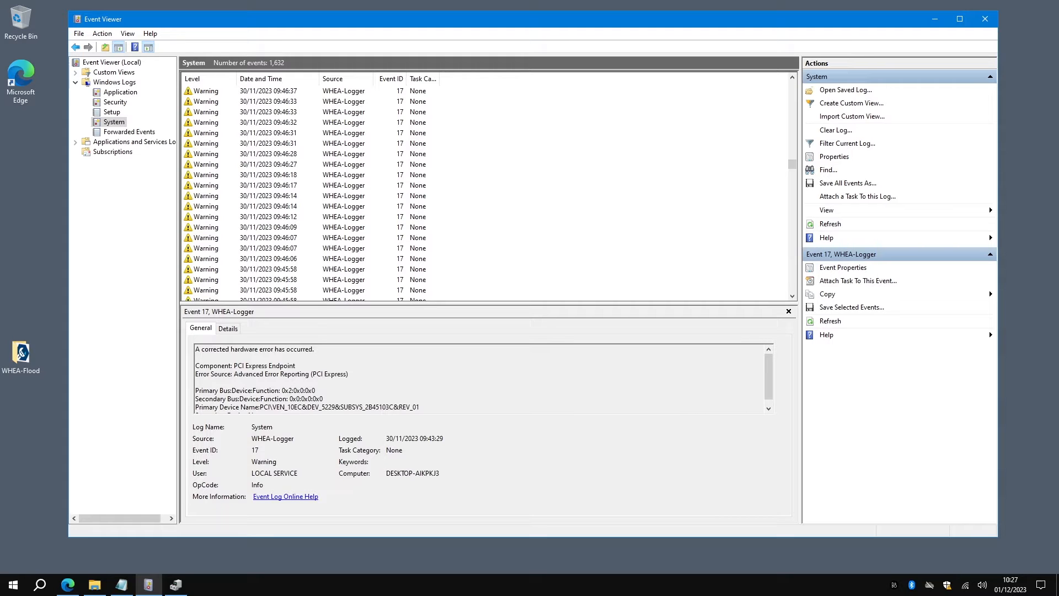
# Inspect the details of three WHEA-Logger Event 17 warnings in the System log.
pyautogui.click(268, 216)
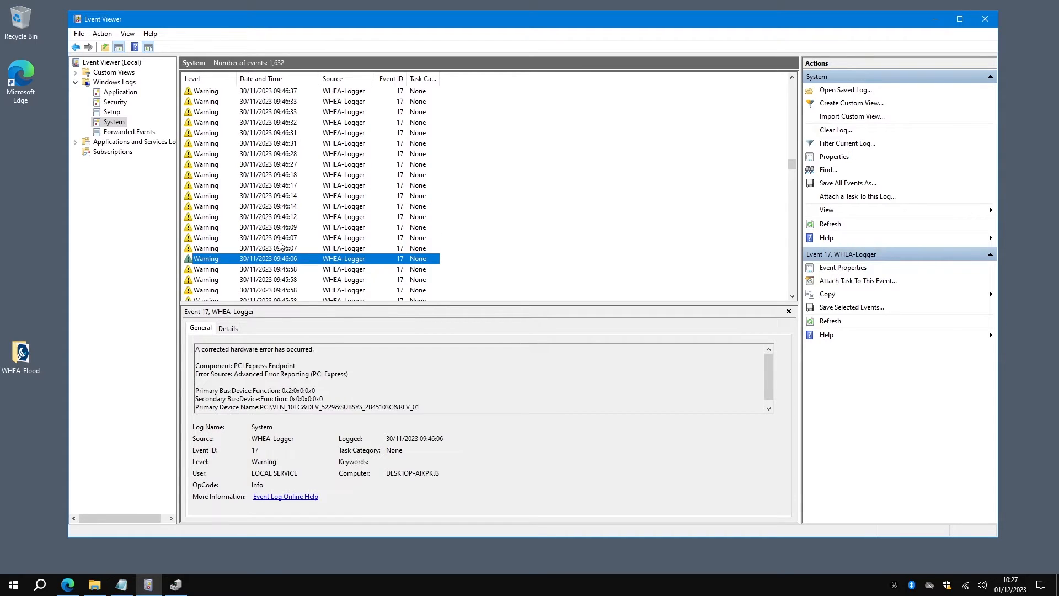
pyautogui.click(270, 185)
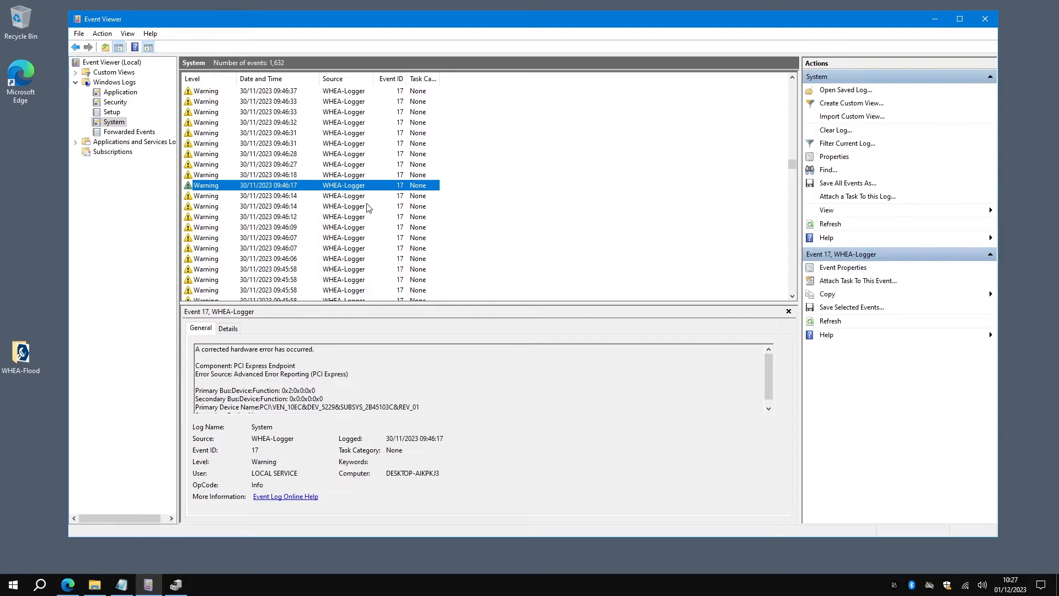
pyautogui.moveTo(325, 126)
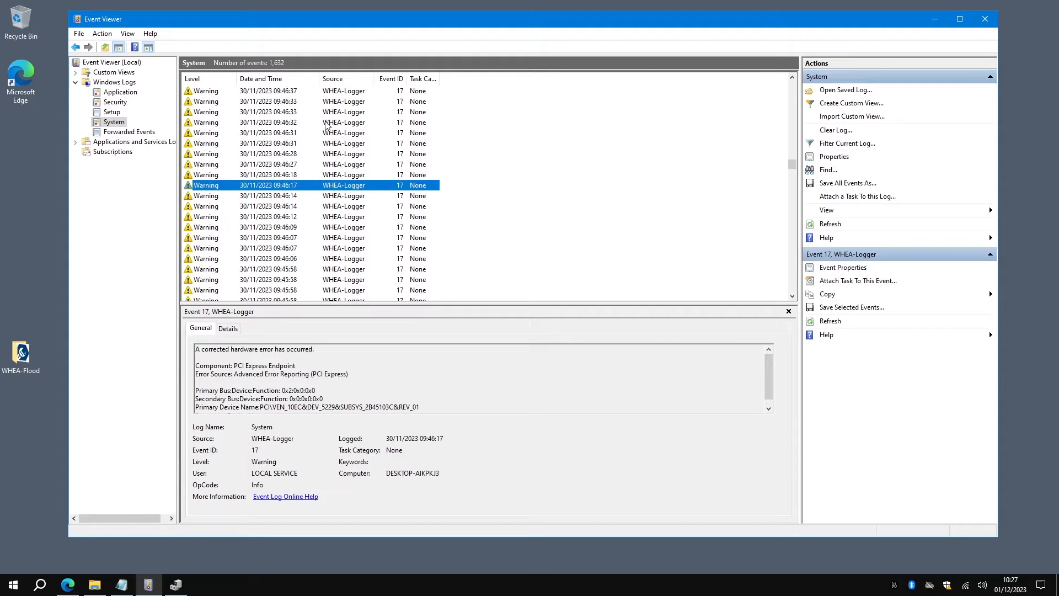
pyautogui.moveTo(347, 235)
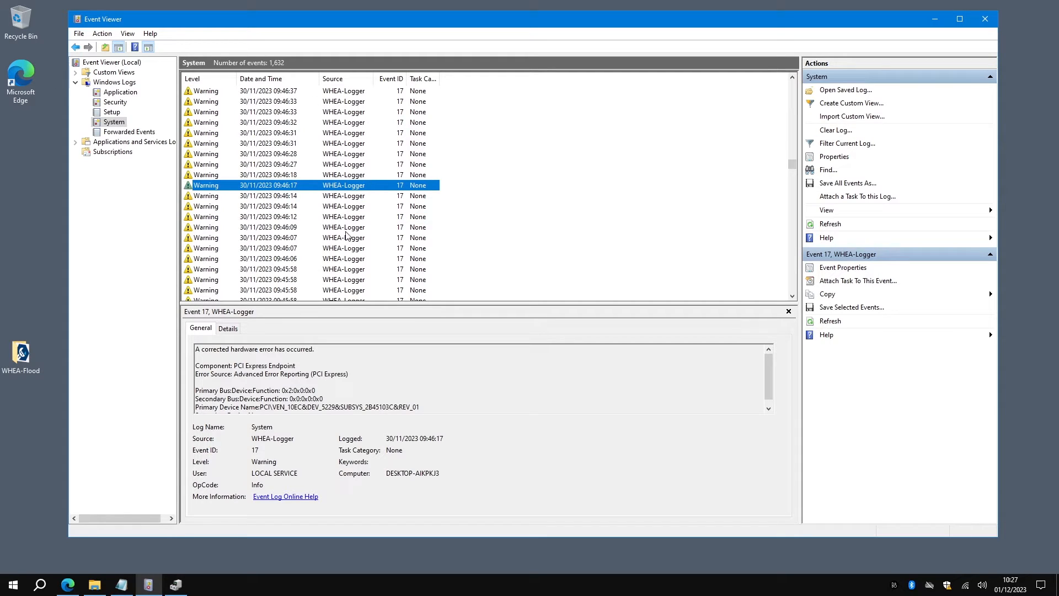
pyautogui.click(271, 206)
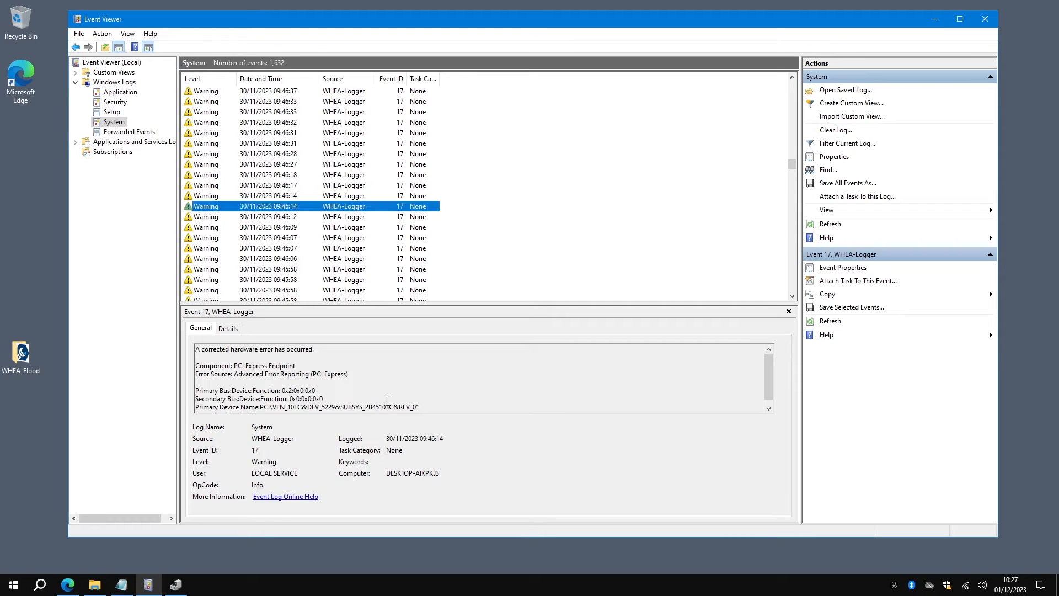
# Widen the Event Viewer panes and bring the WHEA-Flood folder window forward.
pyautogui.moveTo(287, 407); pyautogui.dragTo(418, 407)
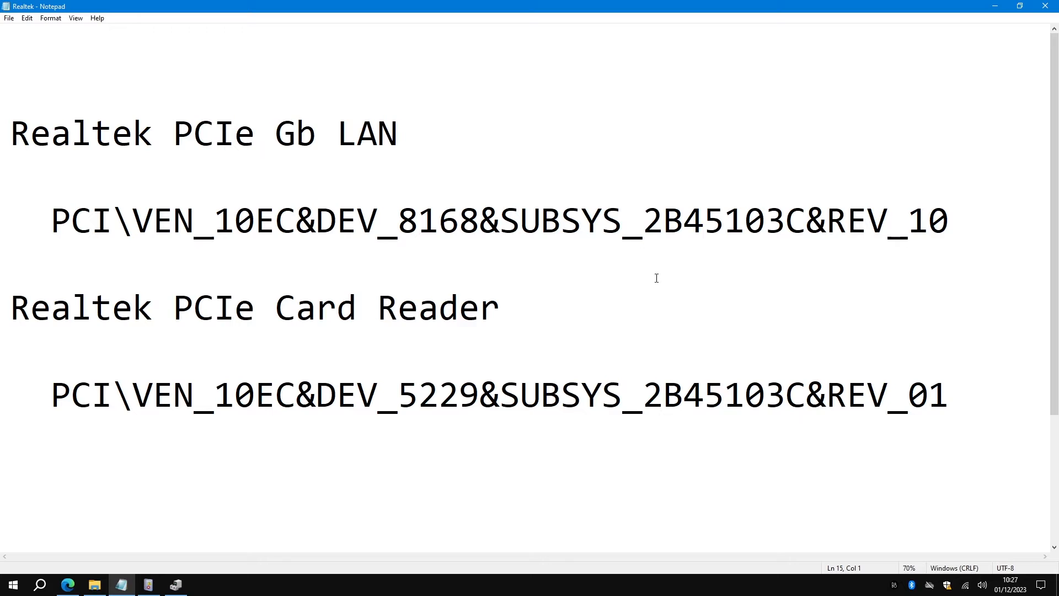
pyautogui.moveTo(723, 220); pyautogui.dragTo(909, 221)
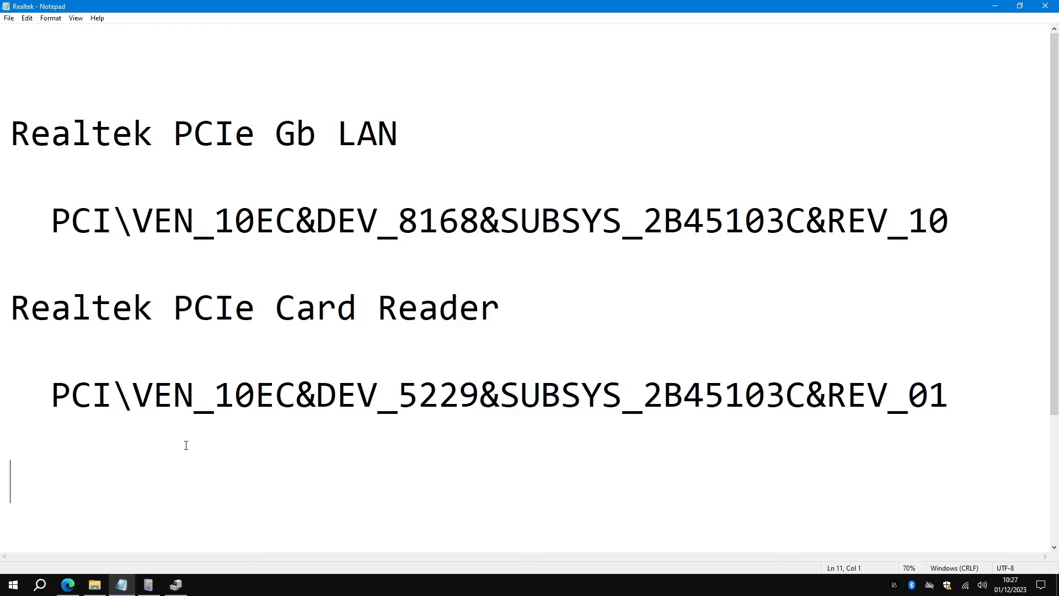
pyautogui.moveTo(467, 343)
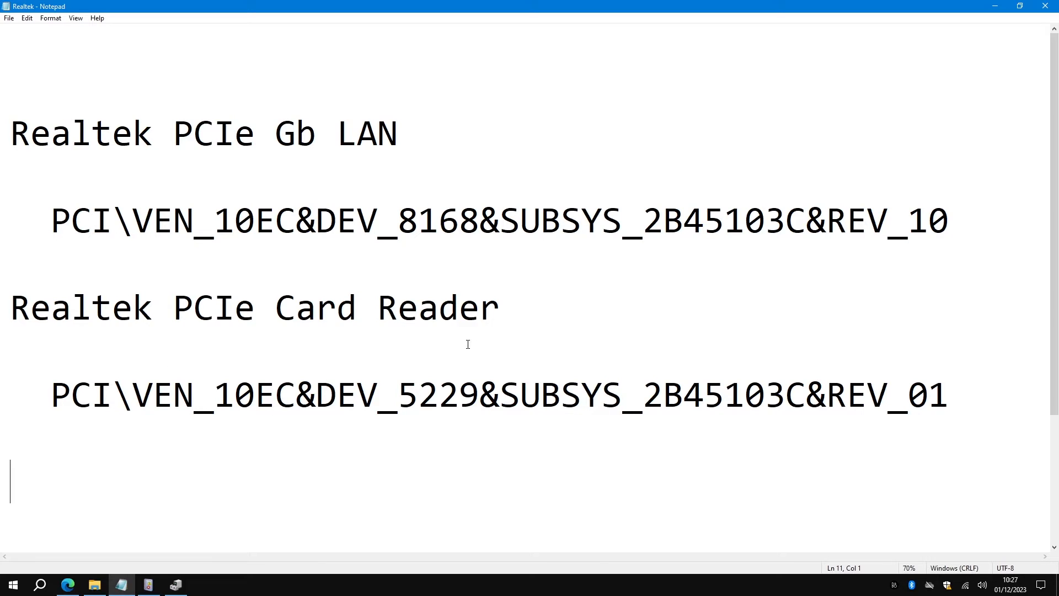
pyautogui.moveTo(540, 338)
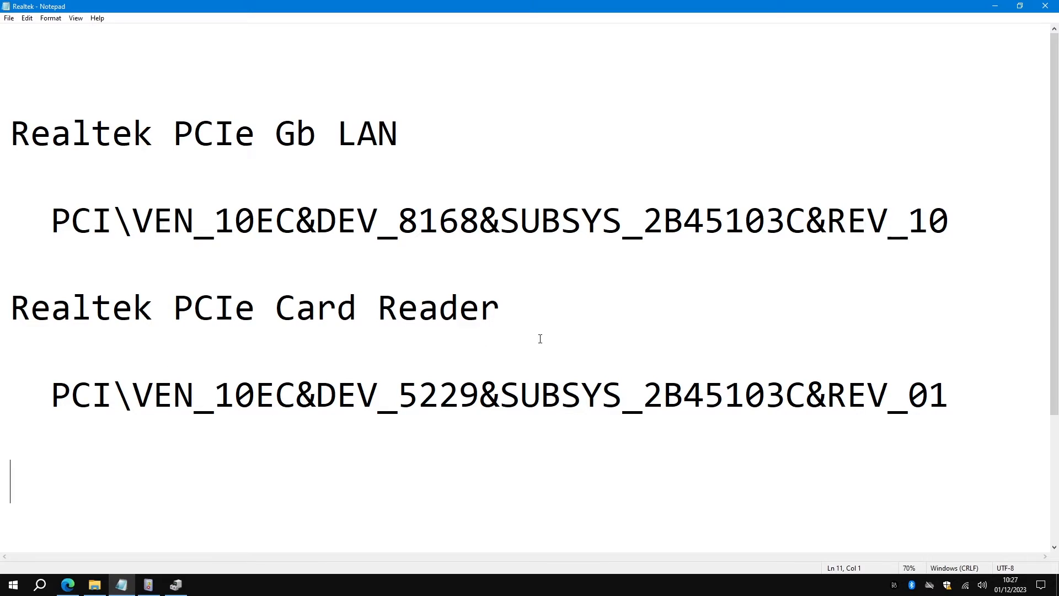
pyautogui.click(148, 584)
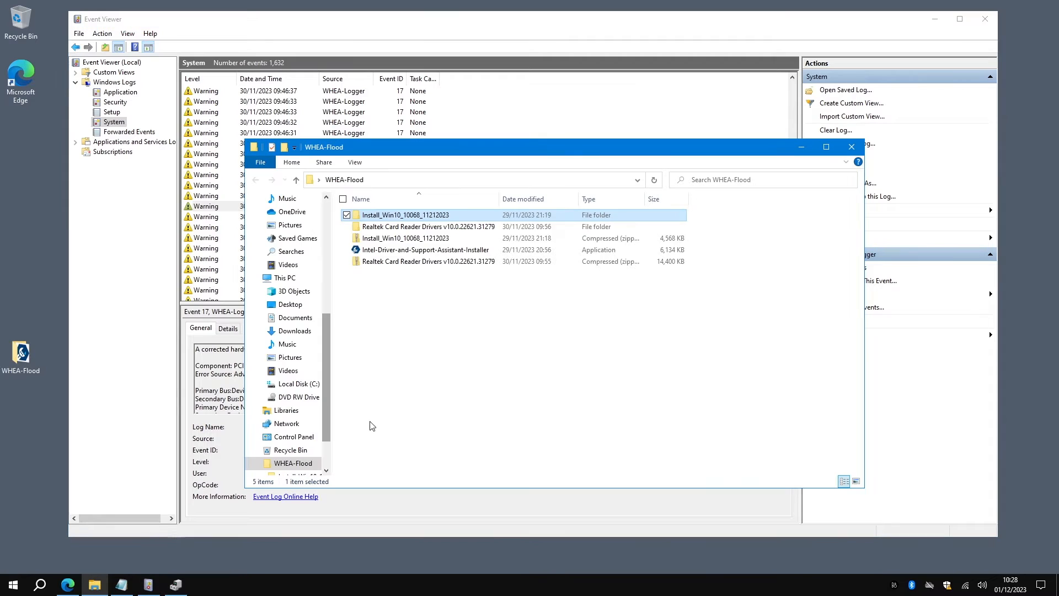
pyautogui.moveTo(435, 333)
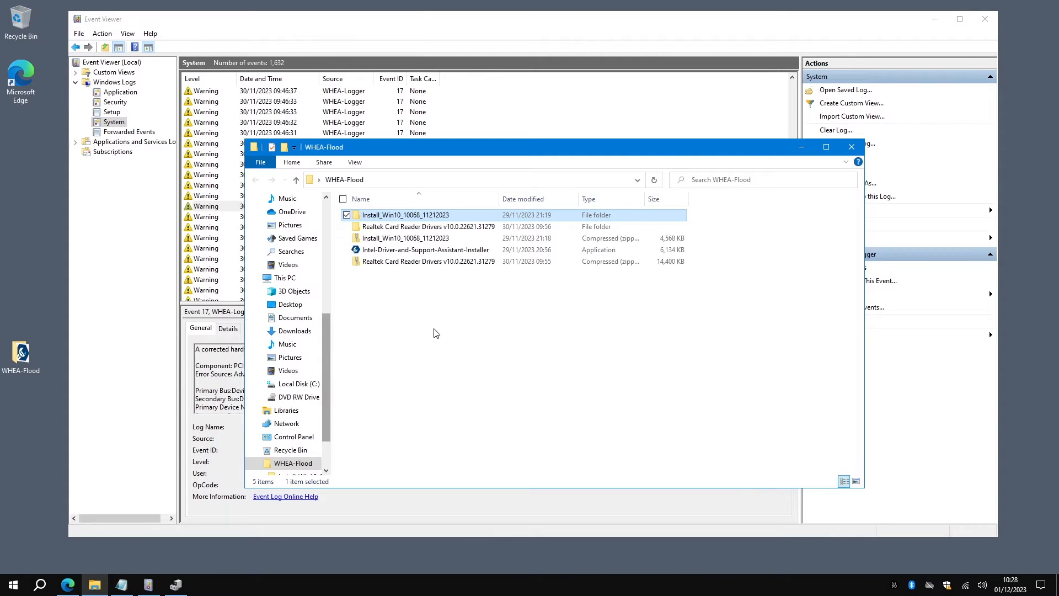
pyautogui.moveTo(449, 320)
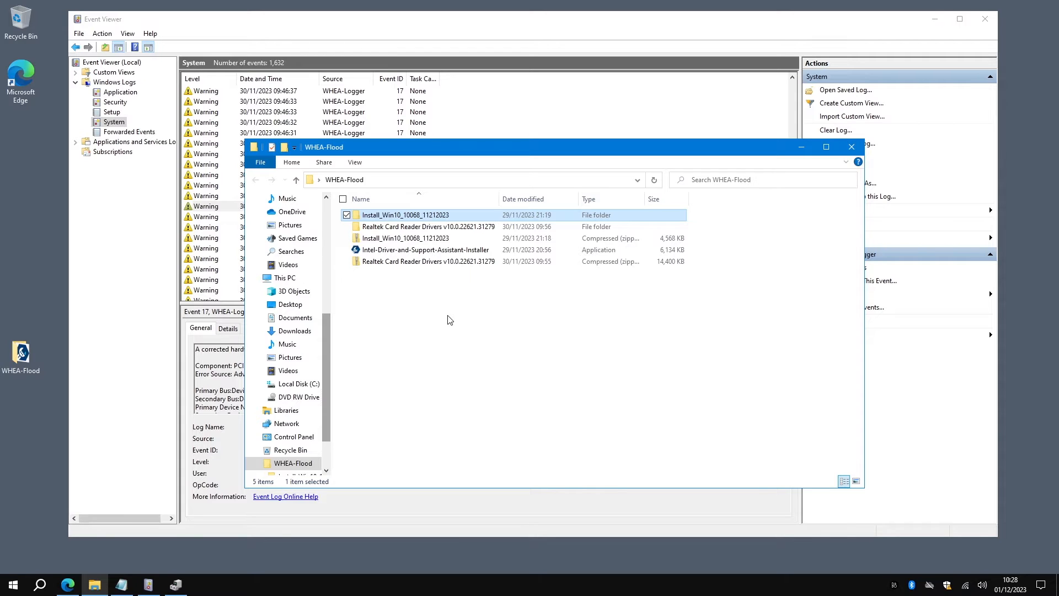
pyautogui.moveTo(419, 308)
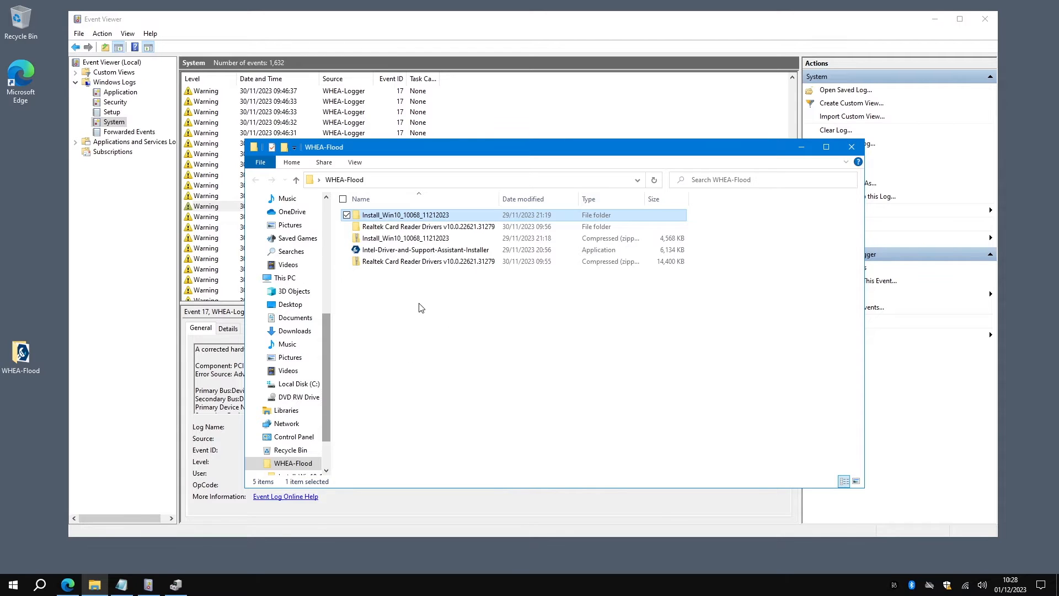
pyautogui.moveTo(411, 220)
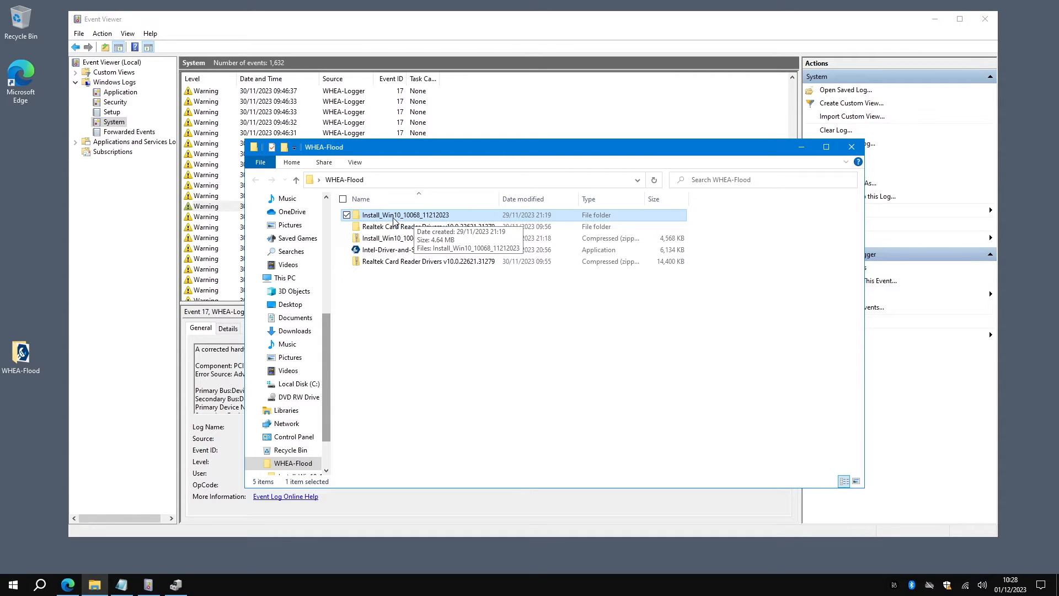
pyautogui.moveTo(452, 386)
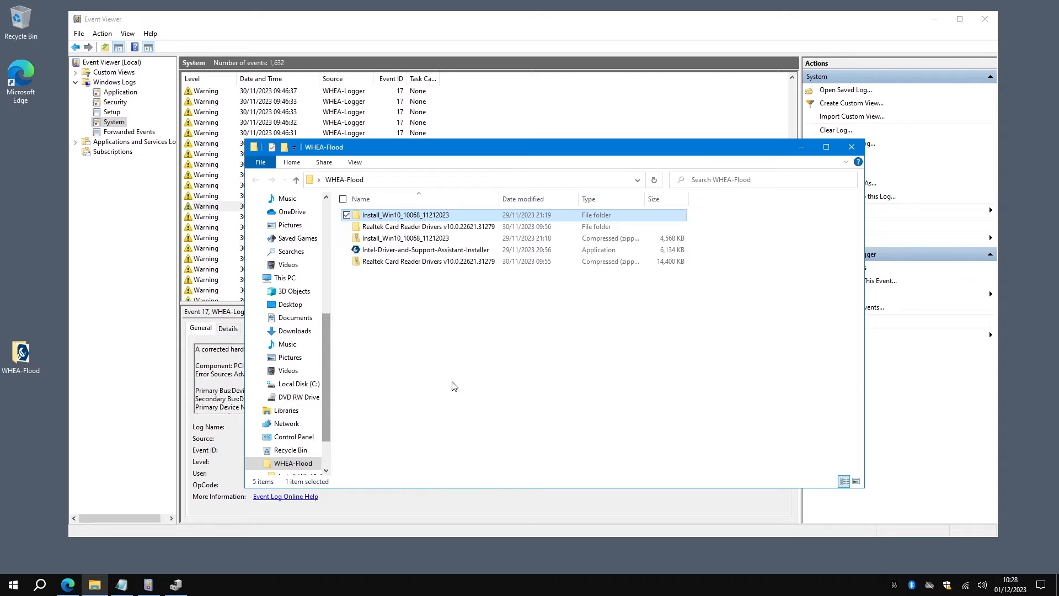
pyautogui.moveTo(456, 374)
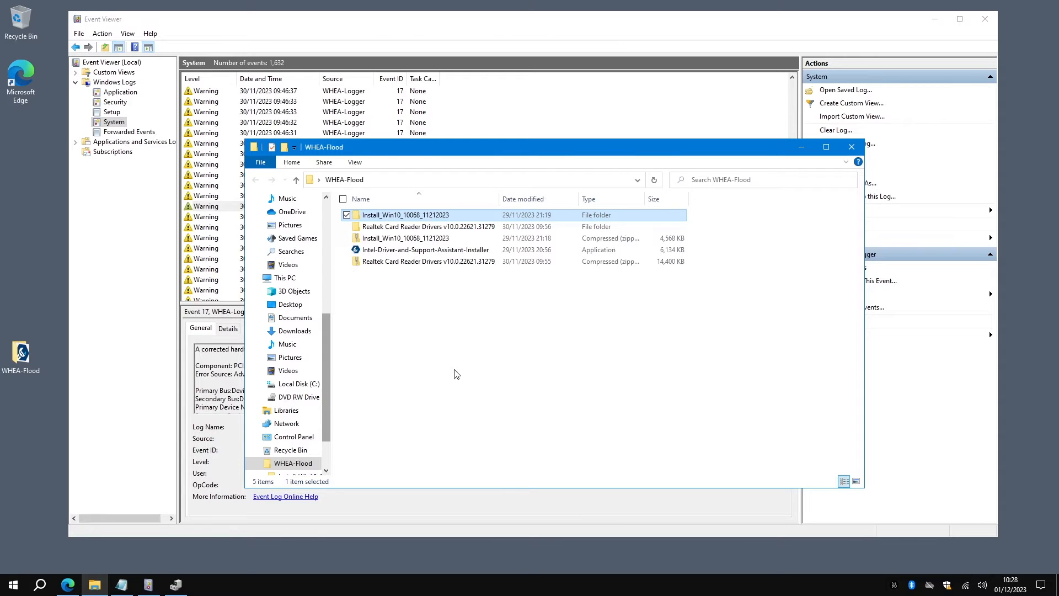
pyautogui.moveTo(438, 377)
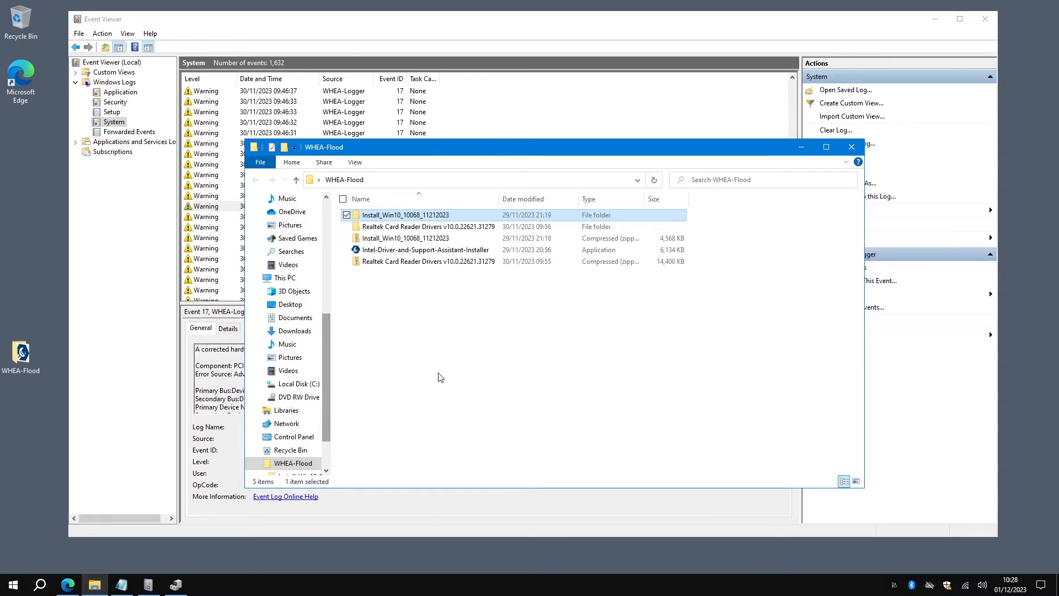
pyautogui.moveTo(430, 267)
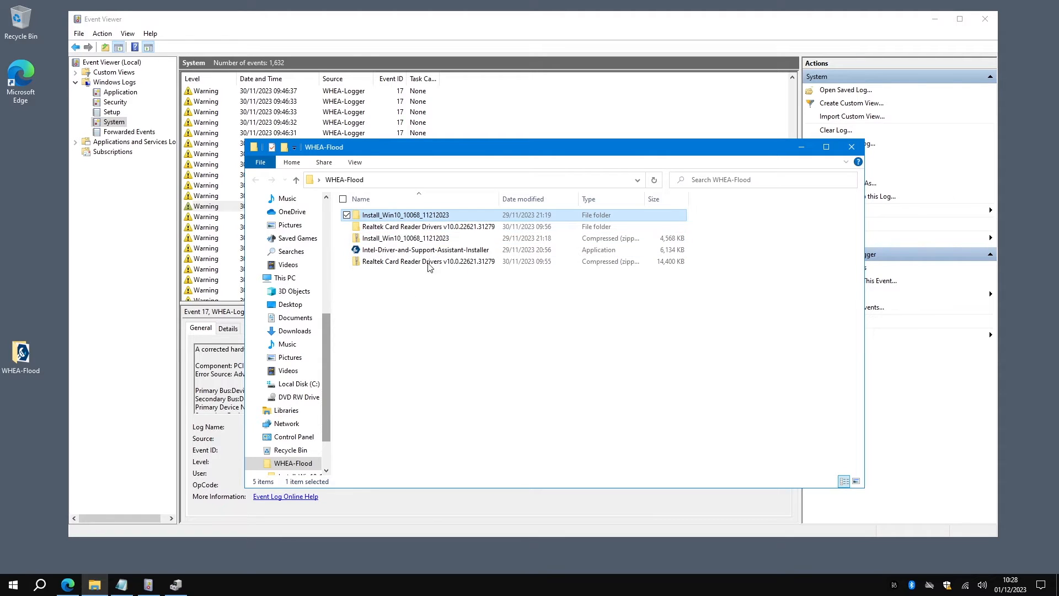
pyautogui.moveTo(425, 226)
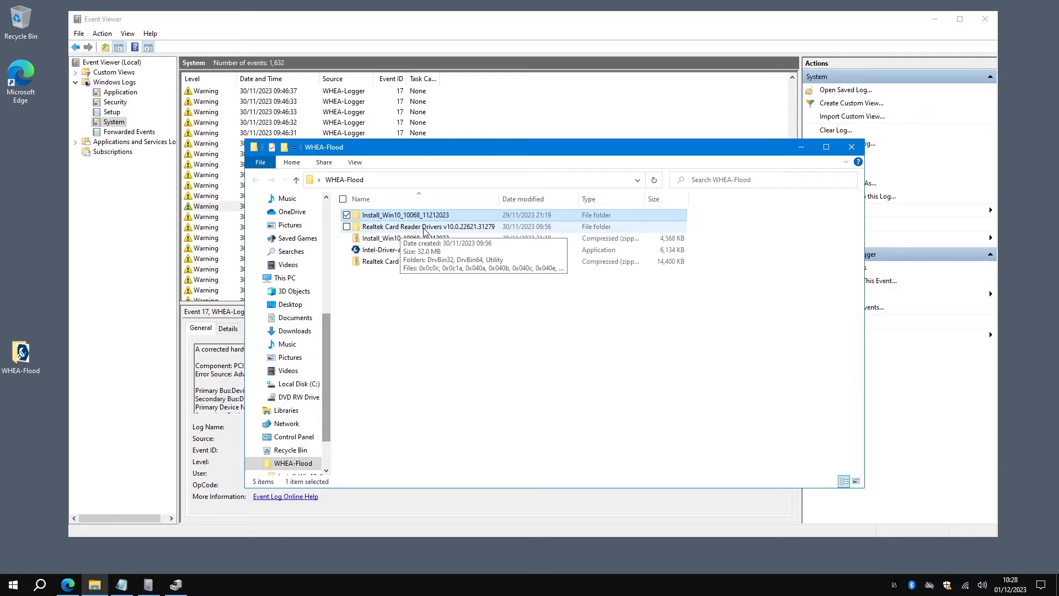
pyautogui.moveTo(470, 376)
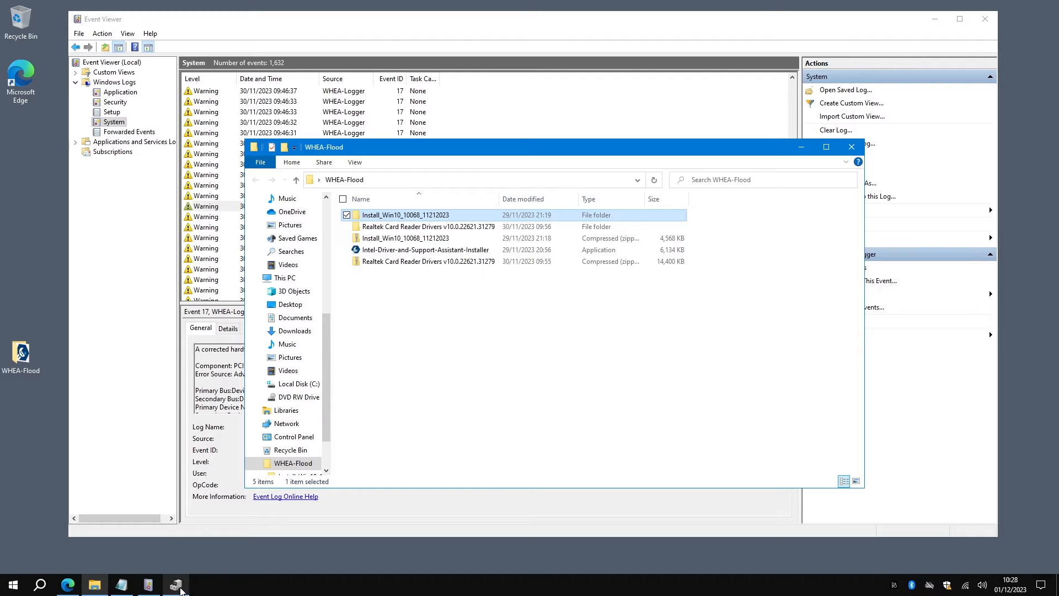
# View the Realtek PCIE CardReader's properties, confirming no drivers are installed.
pyautogui.click(175, 585)
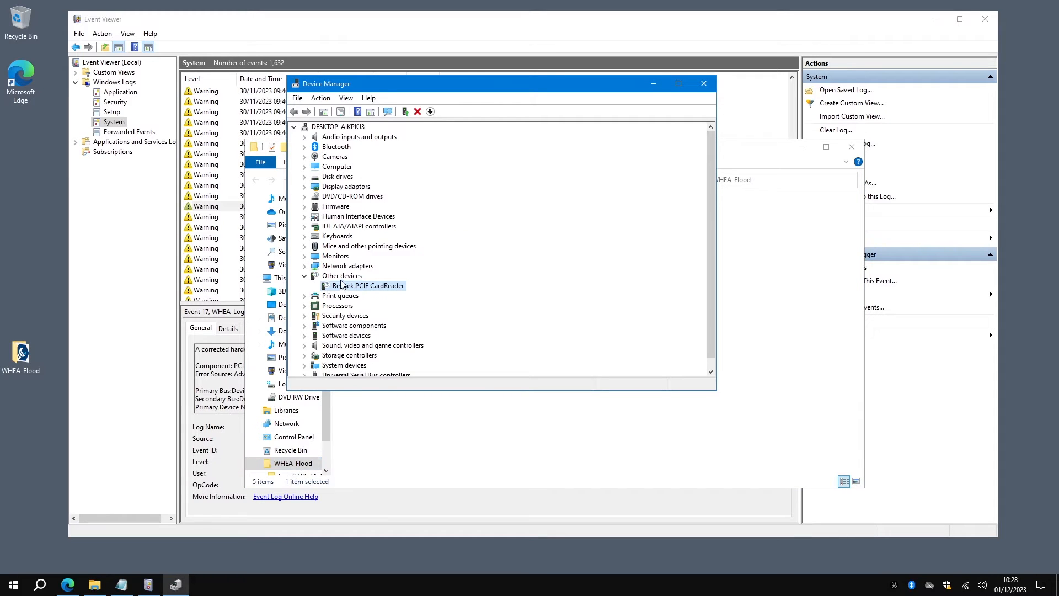
pyautogui.moveTo(371, 291)
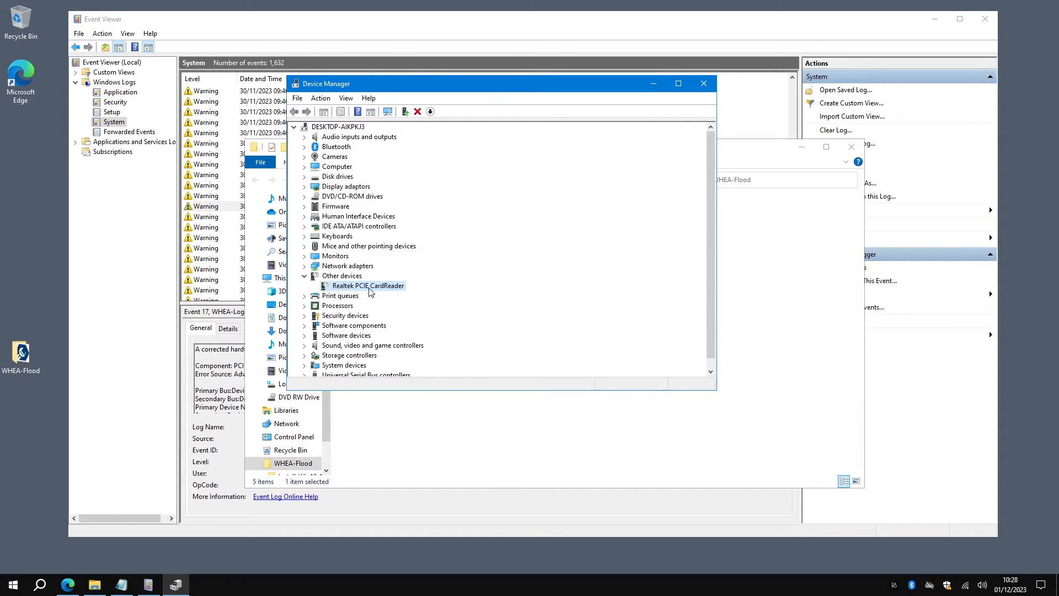
pyautogui.doubleClick(367, 286)
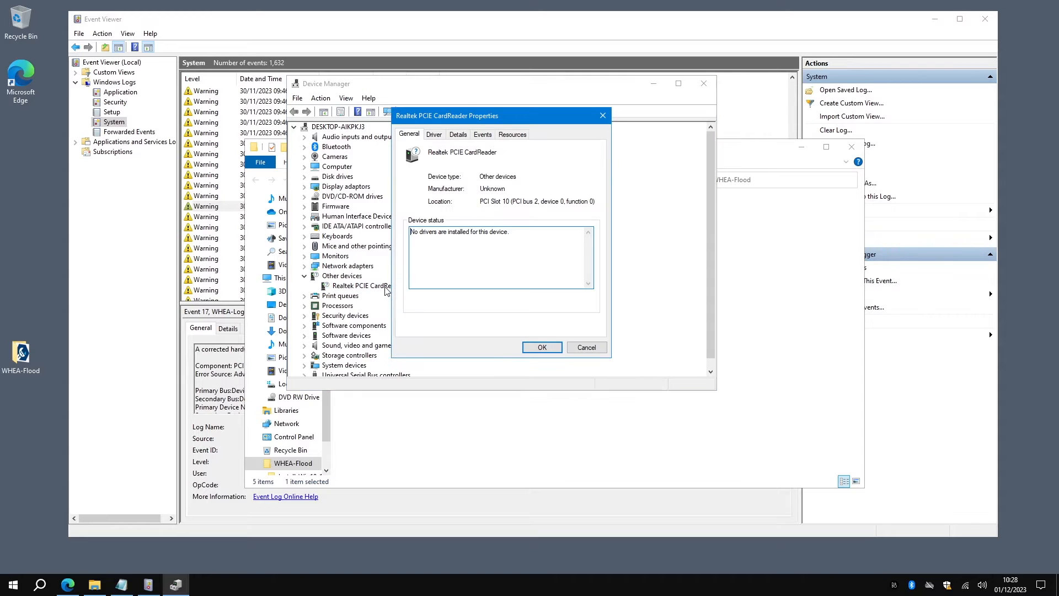
pyautogui.moveTo(427, 237)
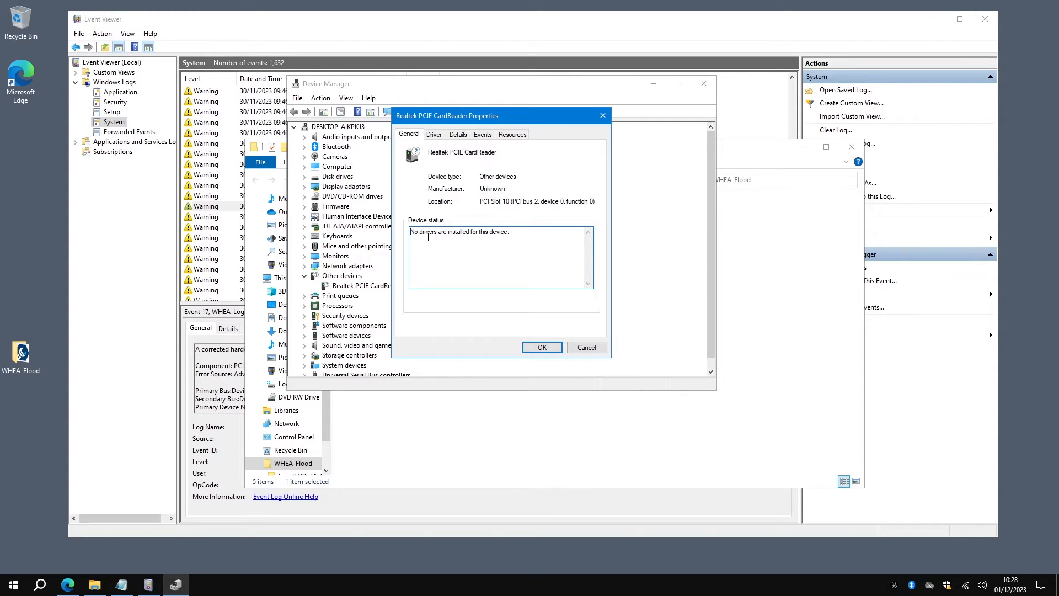
pyautogui.click(586, 346)
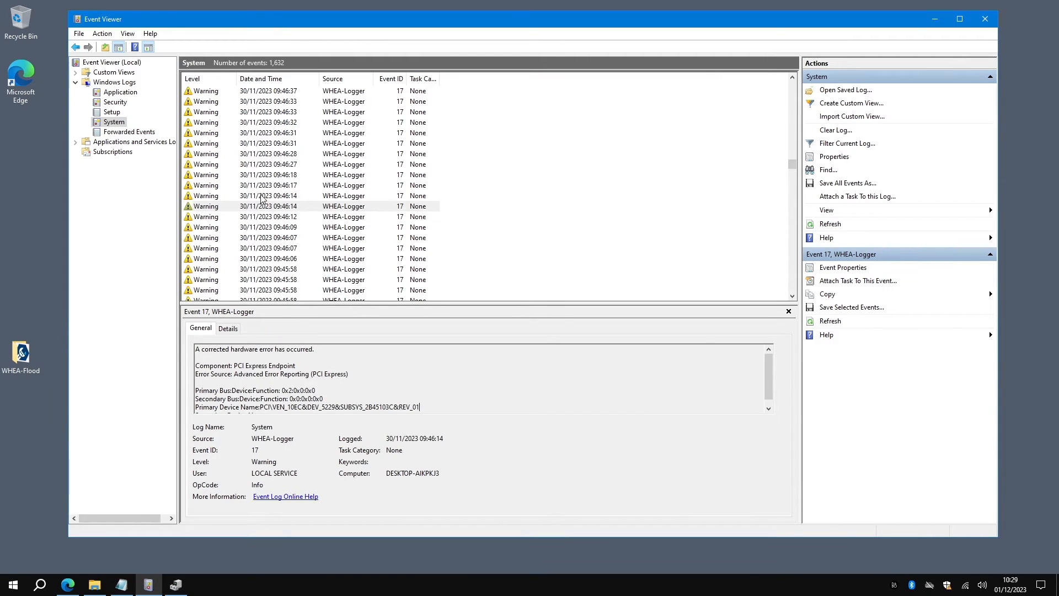
# Read the Event 17 warning naming device PCI\VEN_10EC&DEV_5229.
pyautogui.click(175, 584)
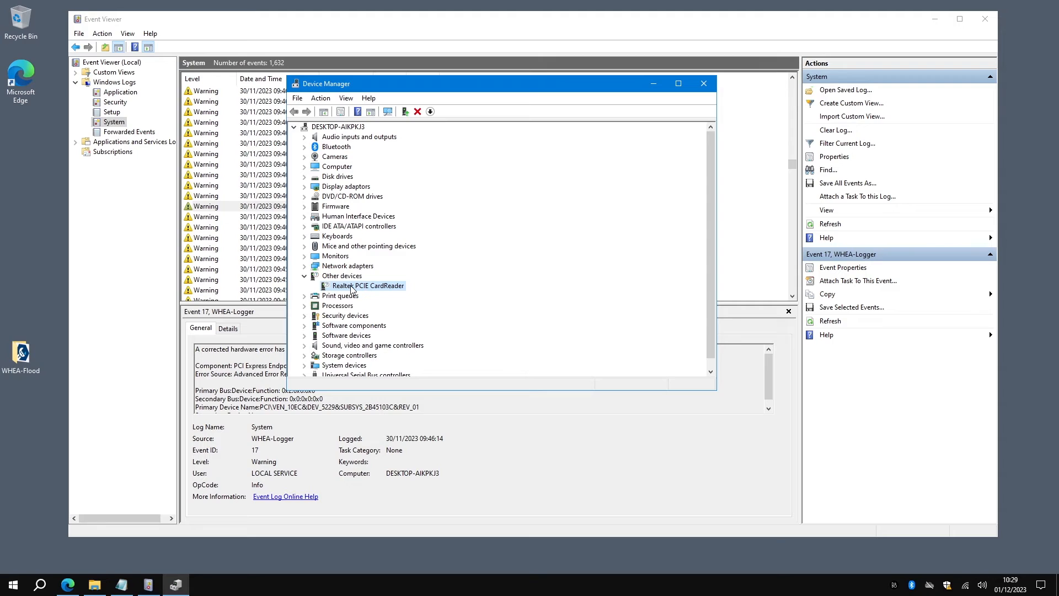
pyautogui.moveTo(340, 291)
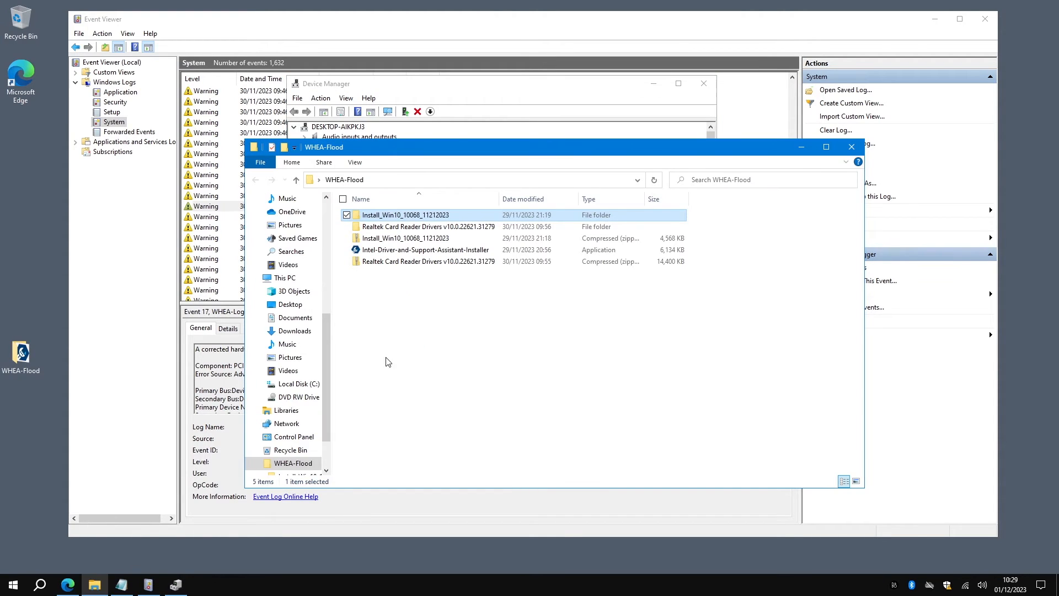
# Check the Intel-Driver-and-Support-Assistant-Installer details, version 23.4.39.9, then bring up the DSA page.
pyautogui.click(425, 249)
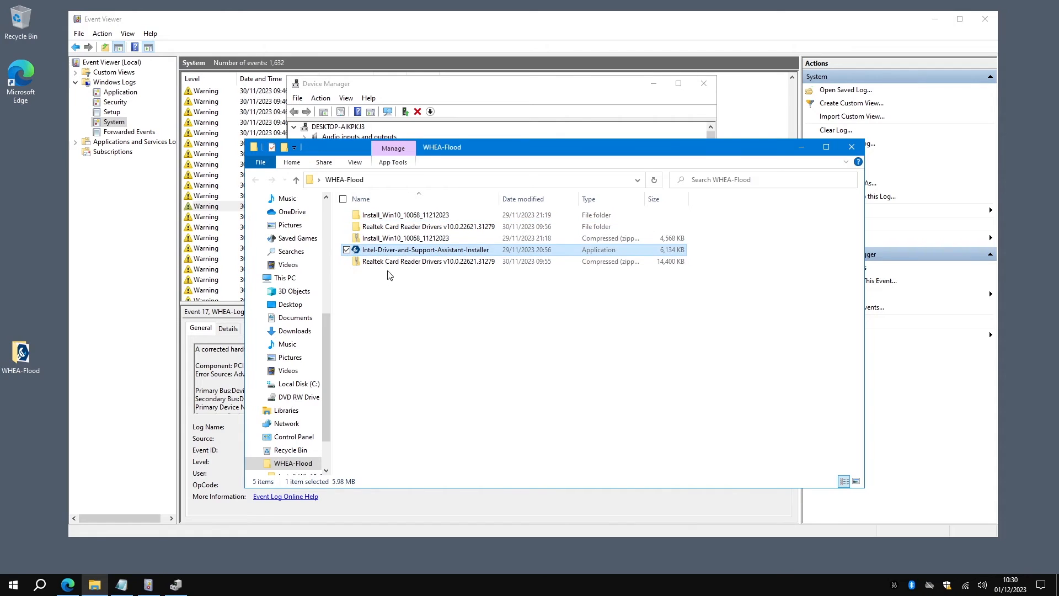
pyautogui.moveTo(446, 250)
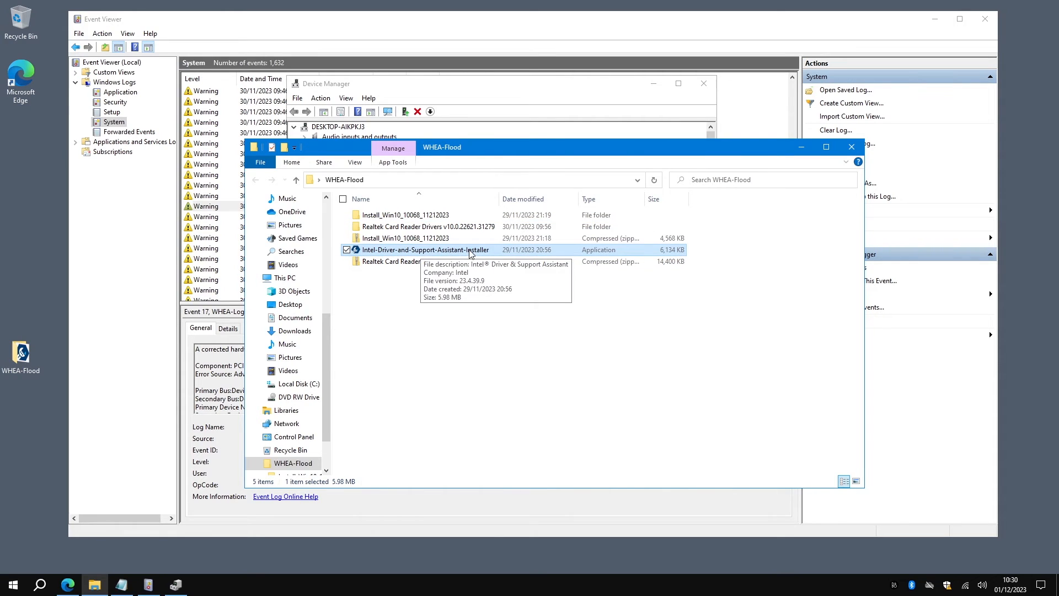
pyautogui.moveTo(390, 255)
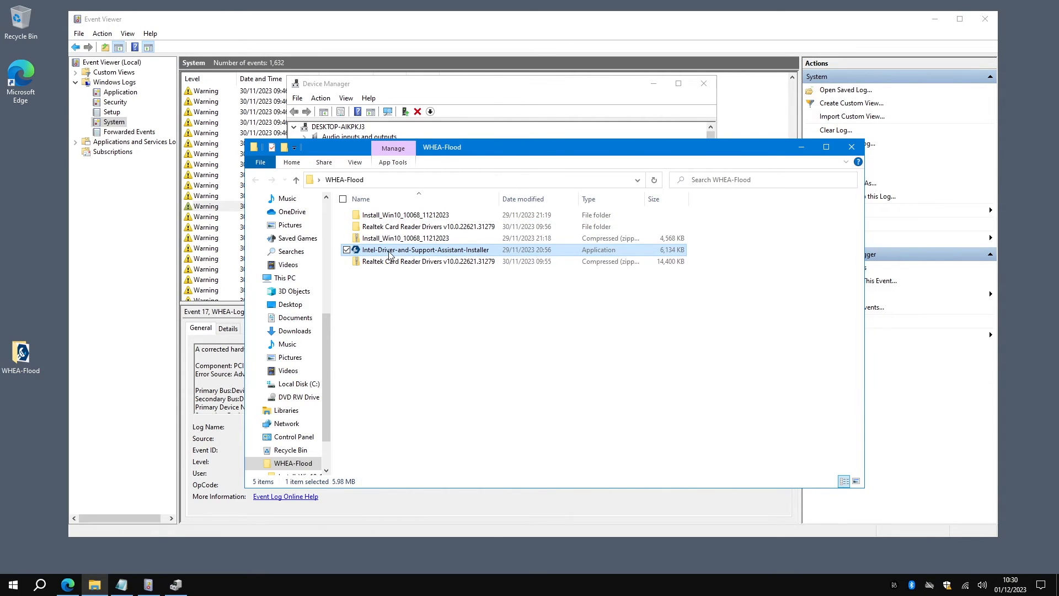
pyautogui.moveTo(394, 254)
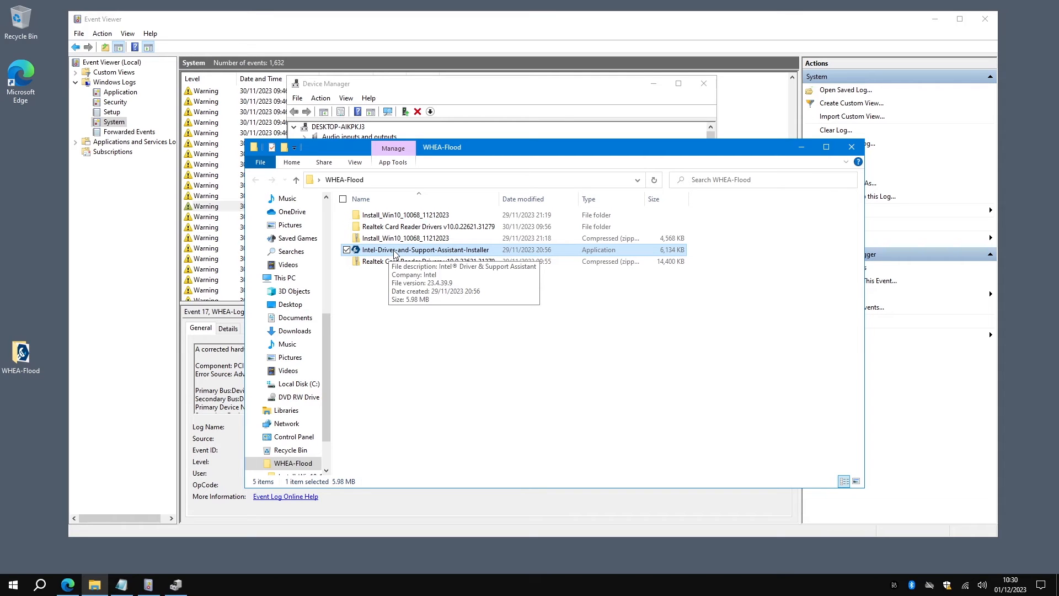
pyautogui.moveTo(199, 530)
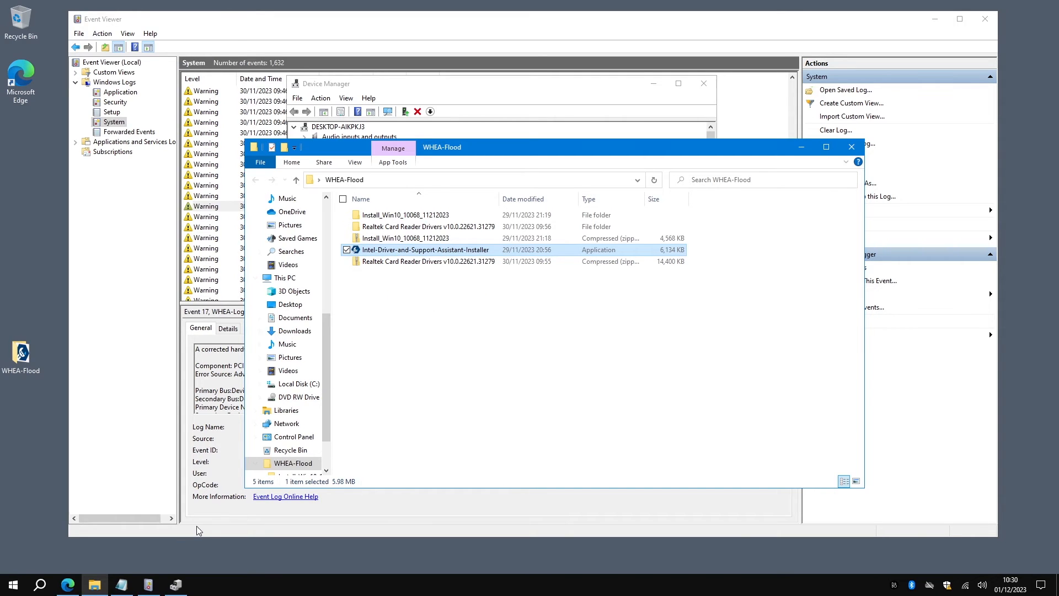
pyautogui.click(67, 584)
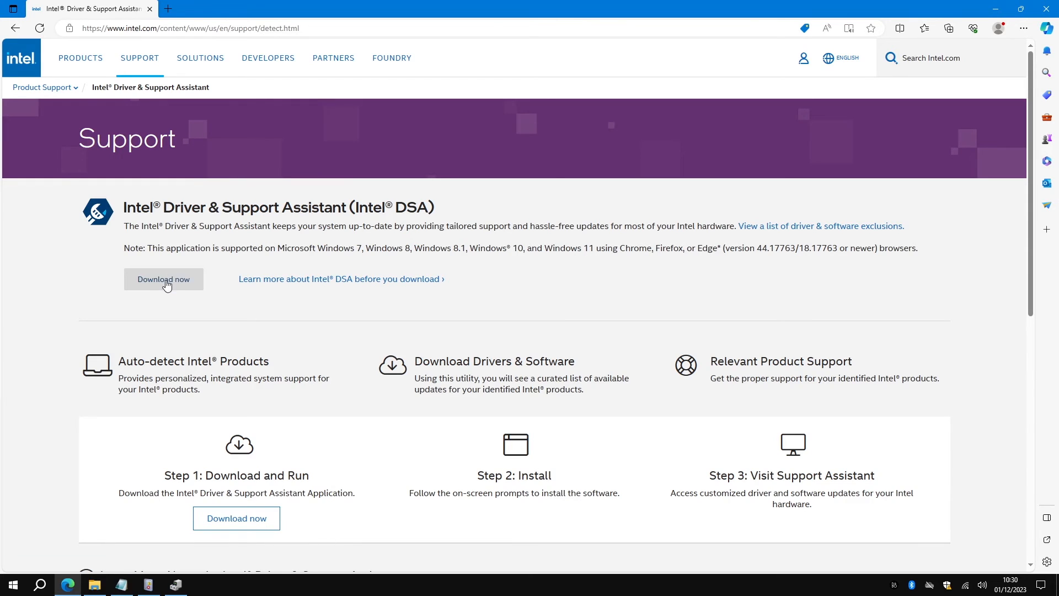
pyautogui.moveTo(437, 314)
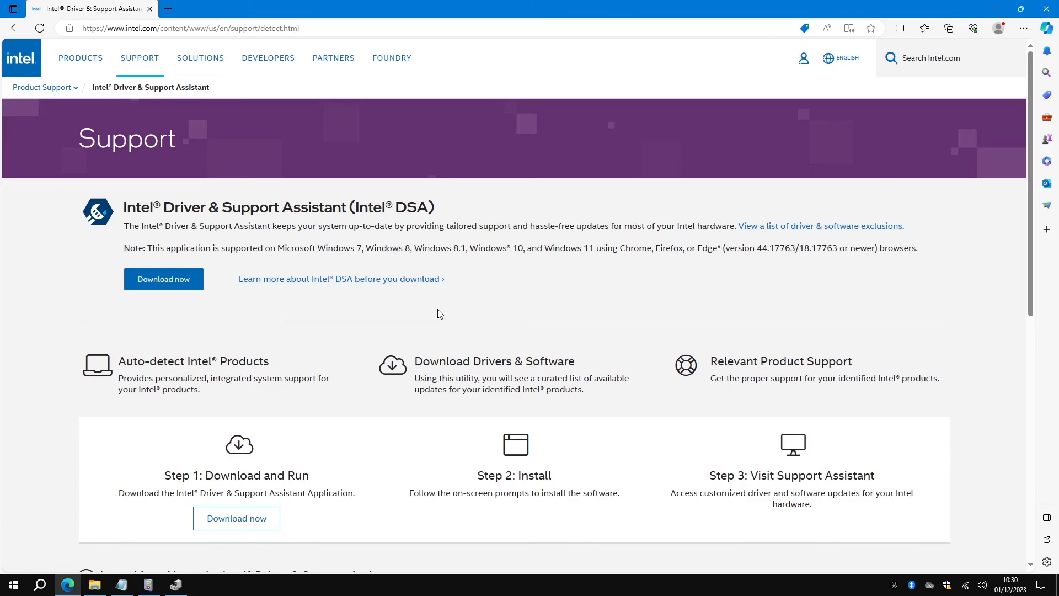
pyautogui.moveTo(438, 305)
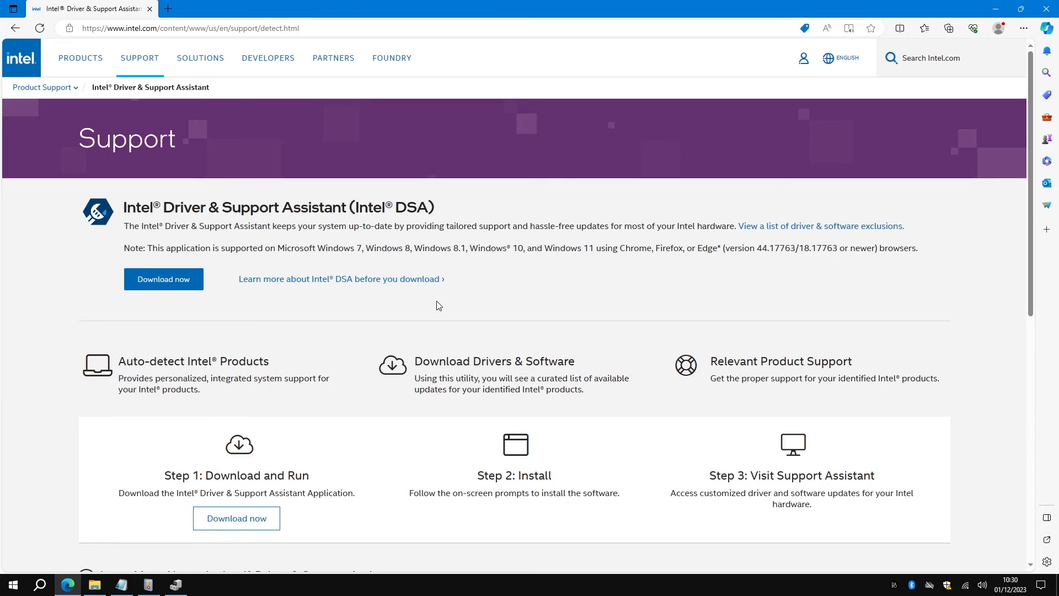
pyautogui.moveTo(314, 321)
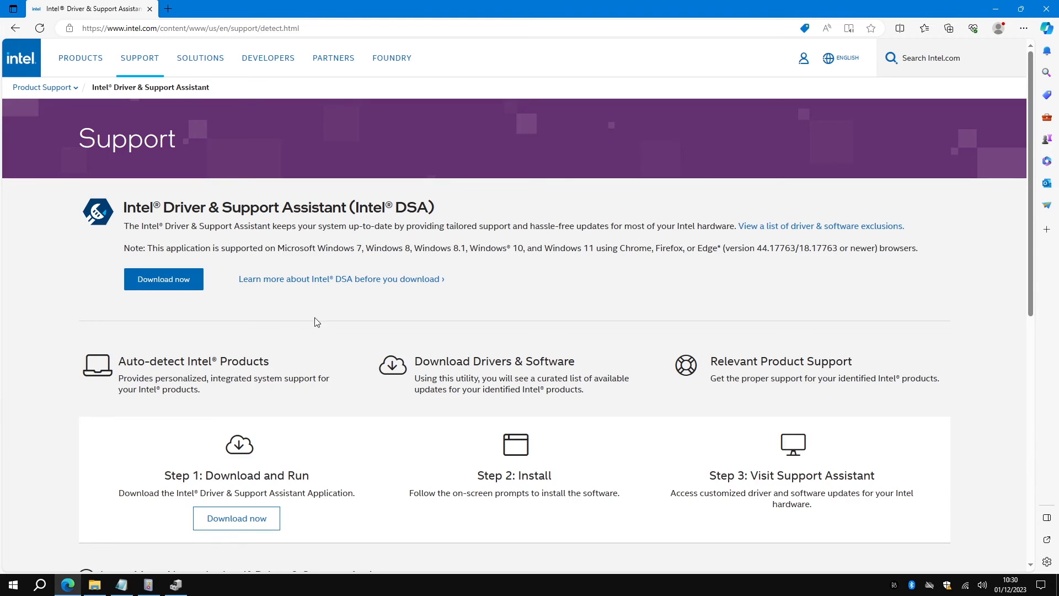
pyautogui.moveTo(325, 328)
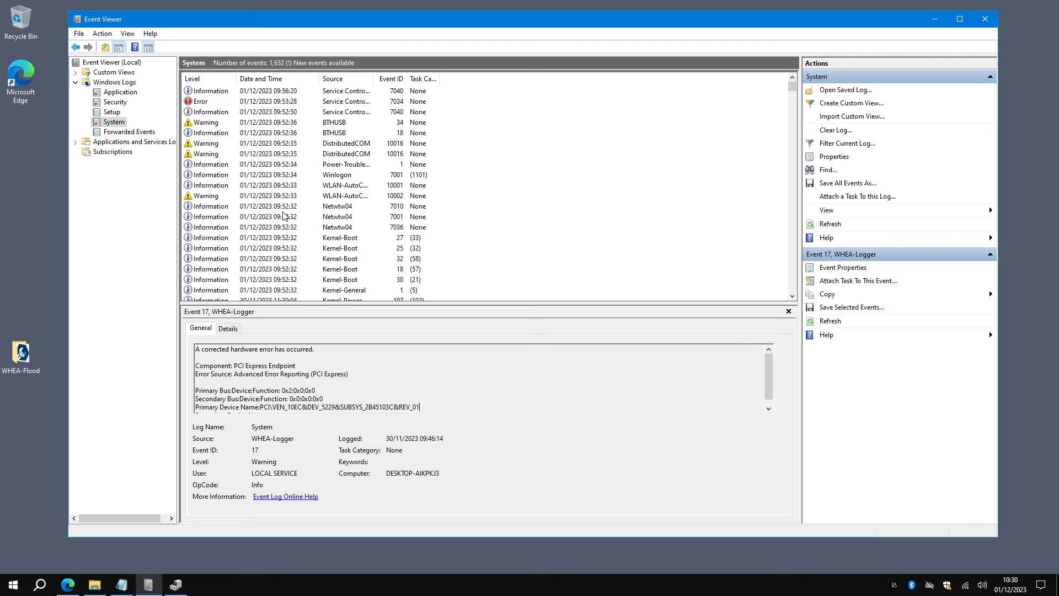
# Scroll back through older System log entries, showing no WHEA-Logger Event 17 flood.
pyautogui.click(830, 224)
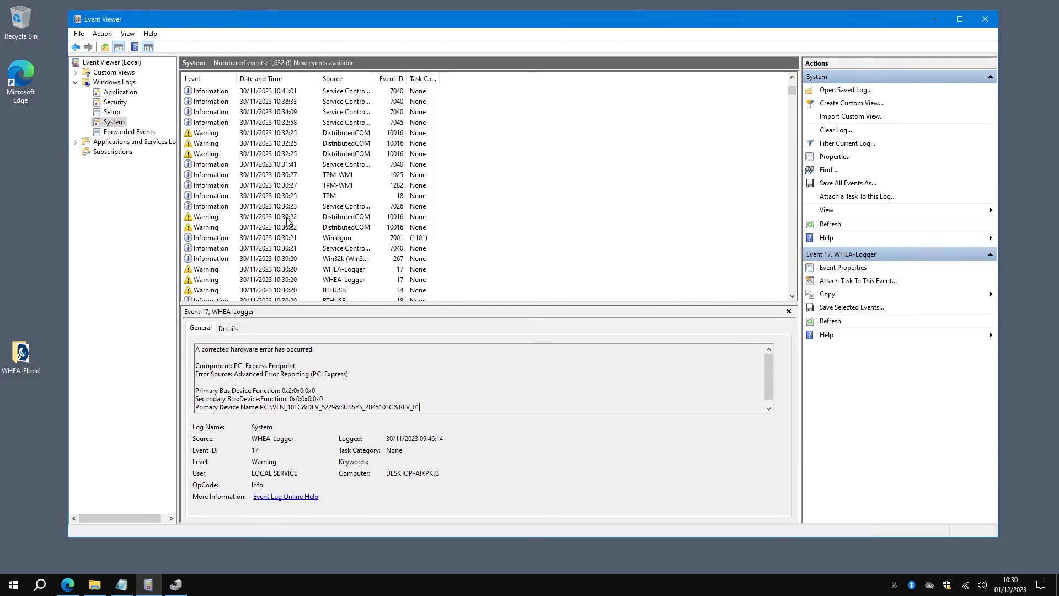
pyautogui.click(830, 223)
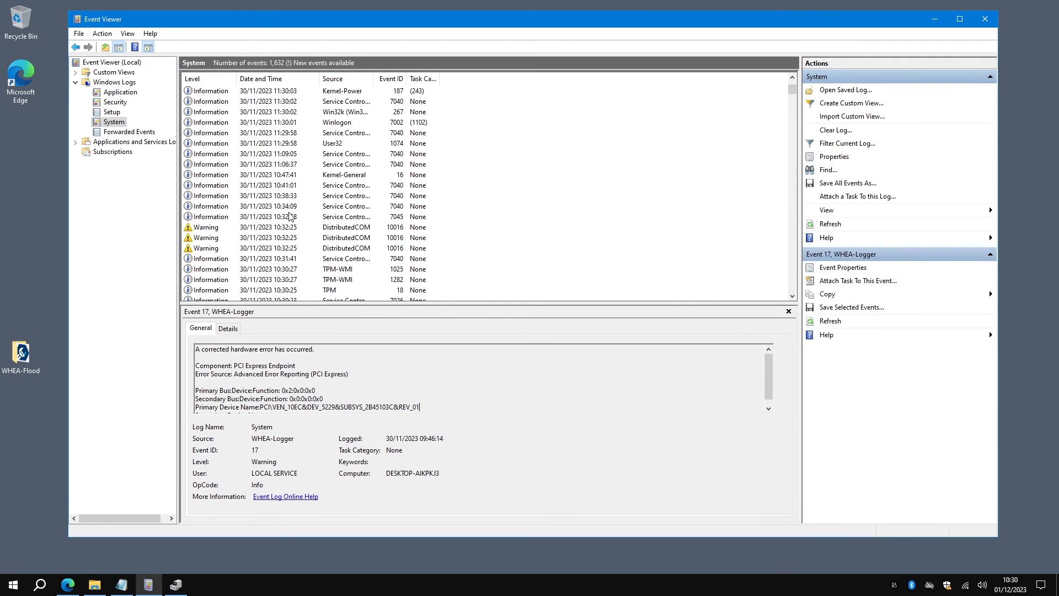